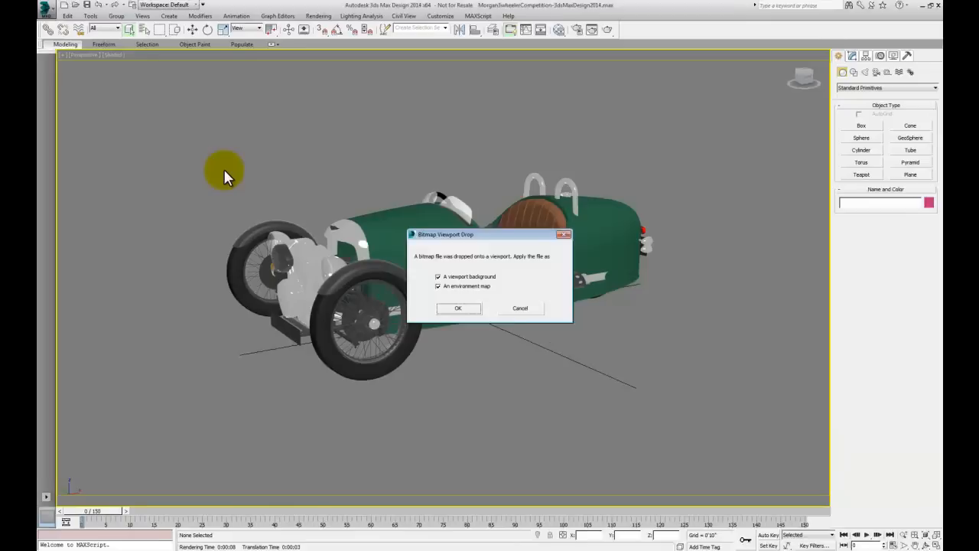
# - Apply the brick courtyard photo as both viewport background and environment map
pyautogui.click(459, 308)
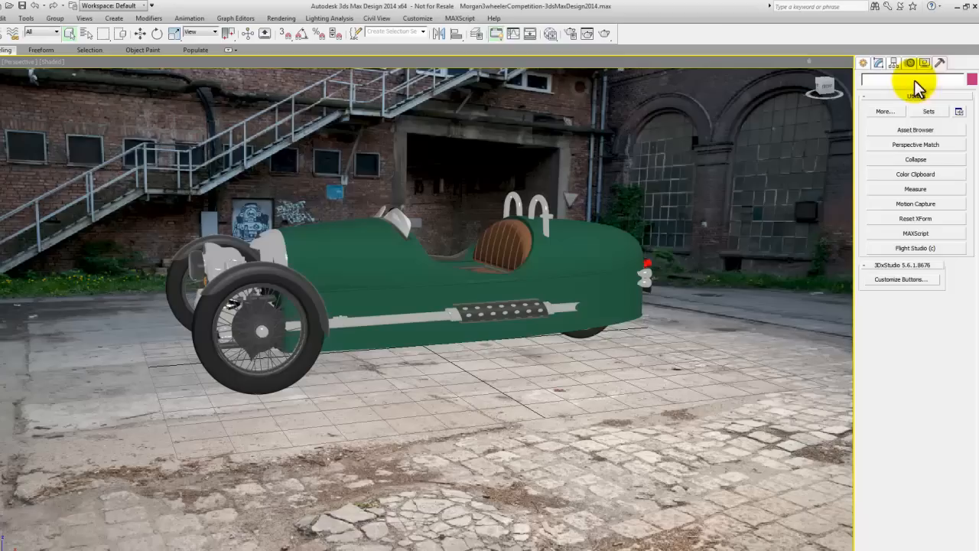
# - Match the viewport perspective by aligning a Perspective Match vanishing line with the courtyard ground
pyautogui.click(915, 145)
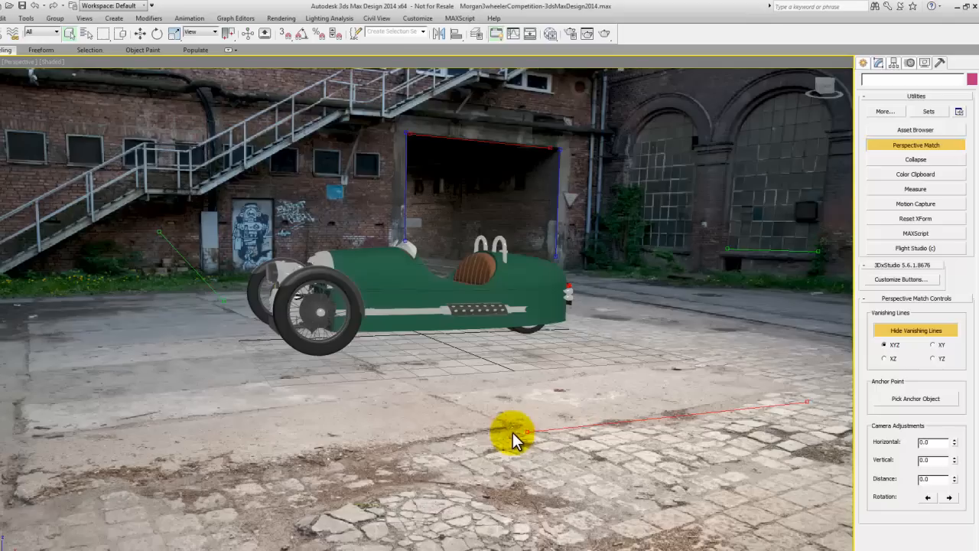
pyautogui.moveTo(513, 428); pyautogui.dragTo(795, 390)
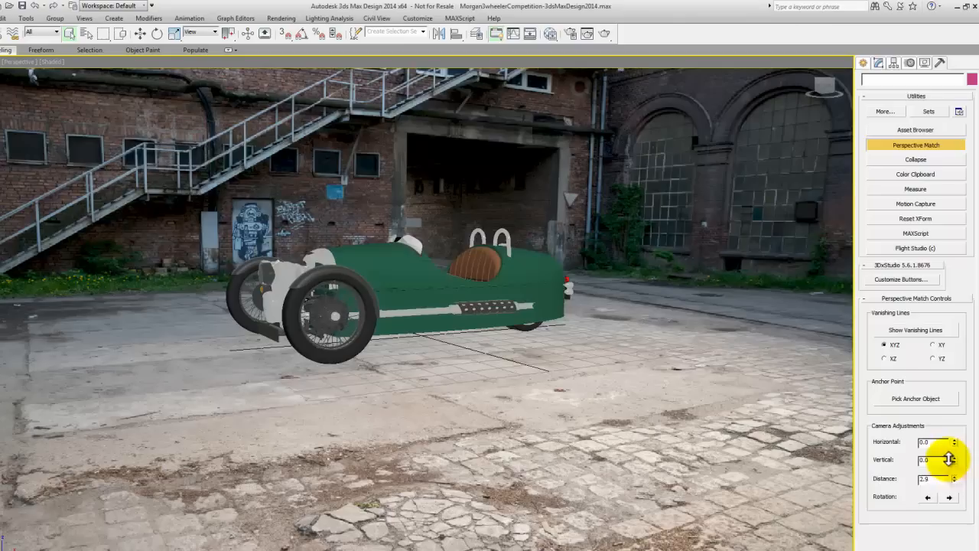
# - Pull the camera closer and lower via the Distance and Vertical camera adjustment spinners
pyautogui.moveTo(948, 459); pyautogui.dragTo(854, 461)
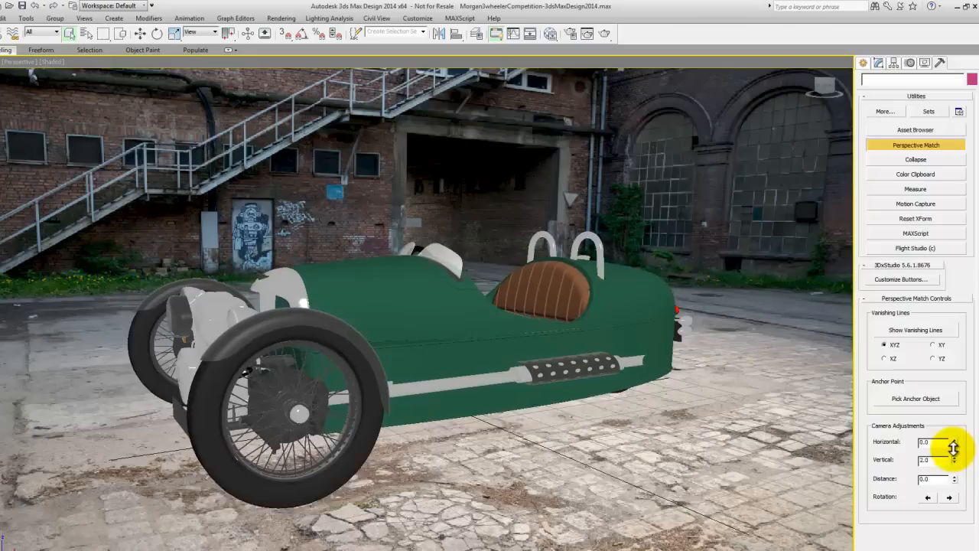
pyautogui.moveTo(954, 459); pyautogui.dragTo(953, 474)
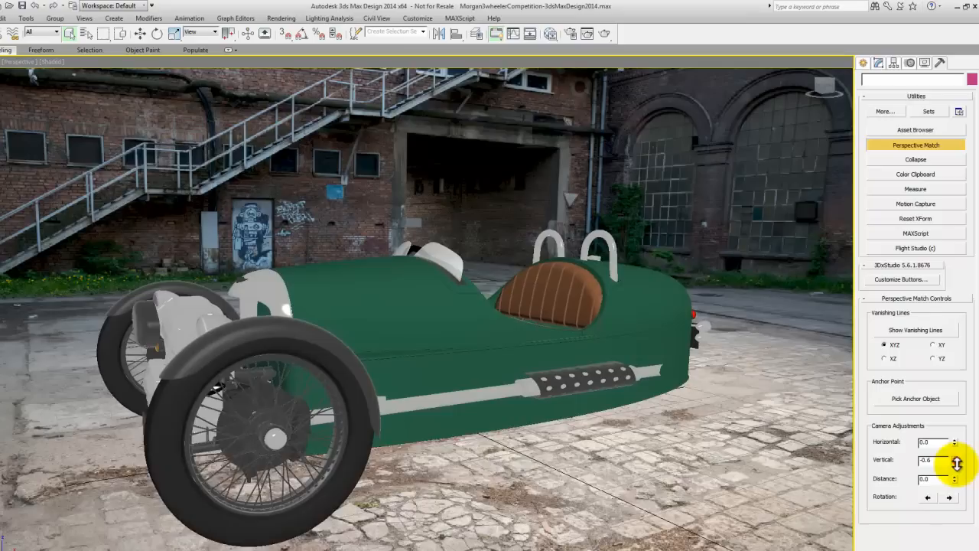
pyautogui.click(101, 19)
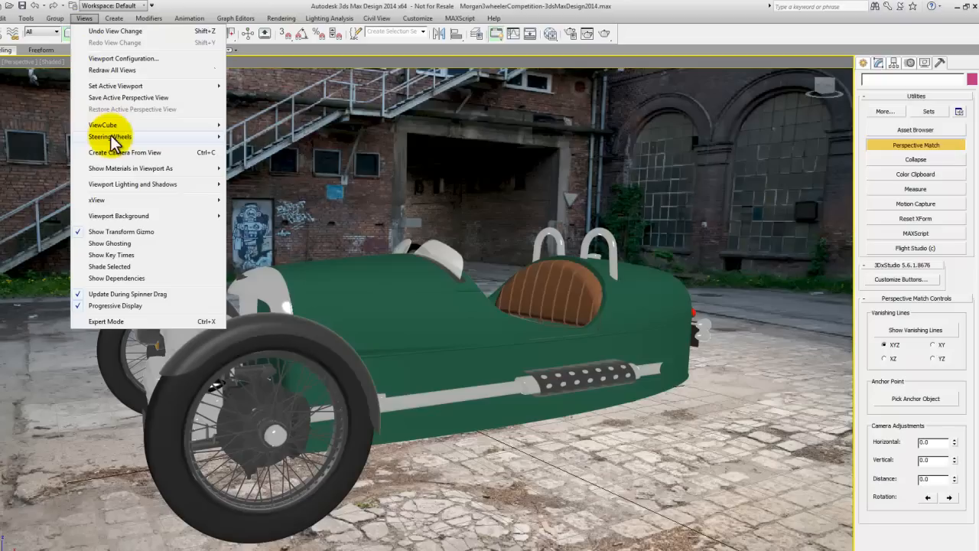